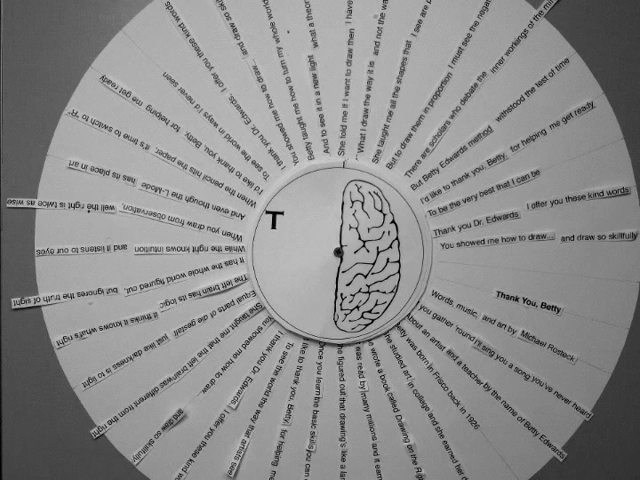
type("H")
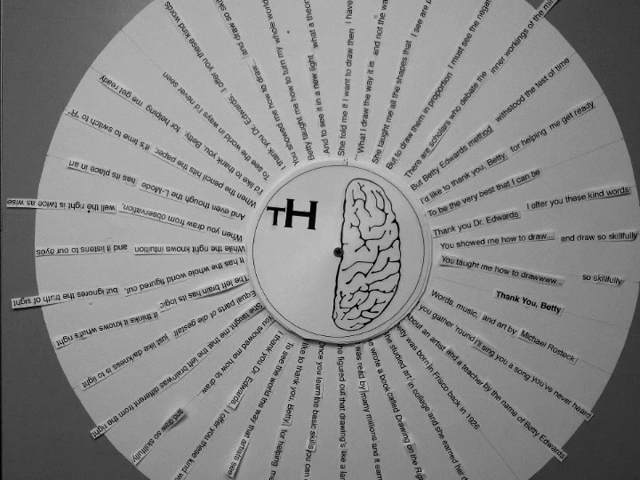